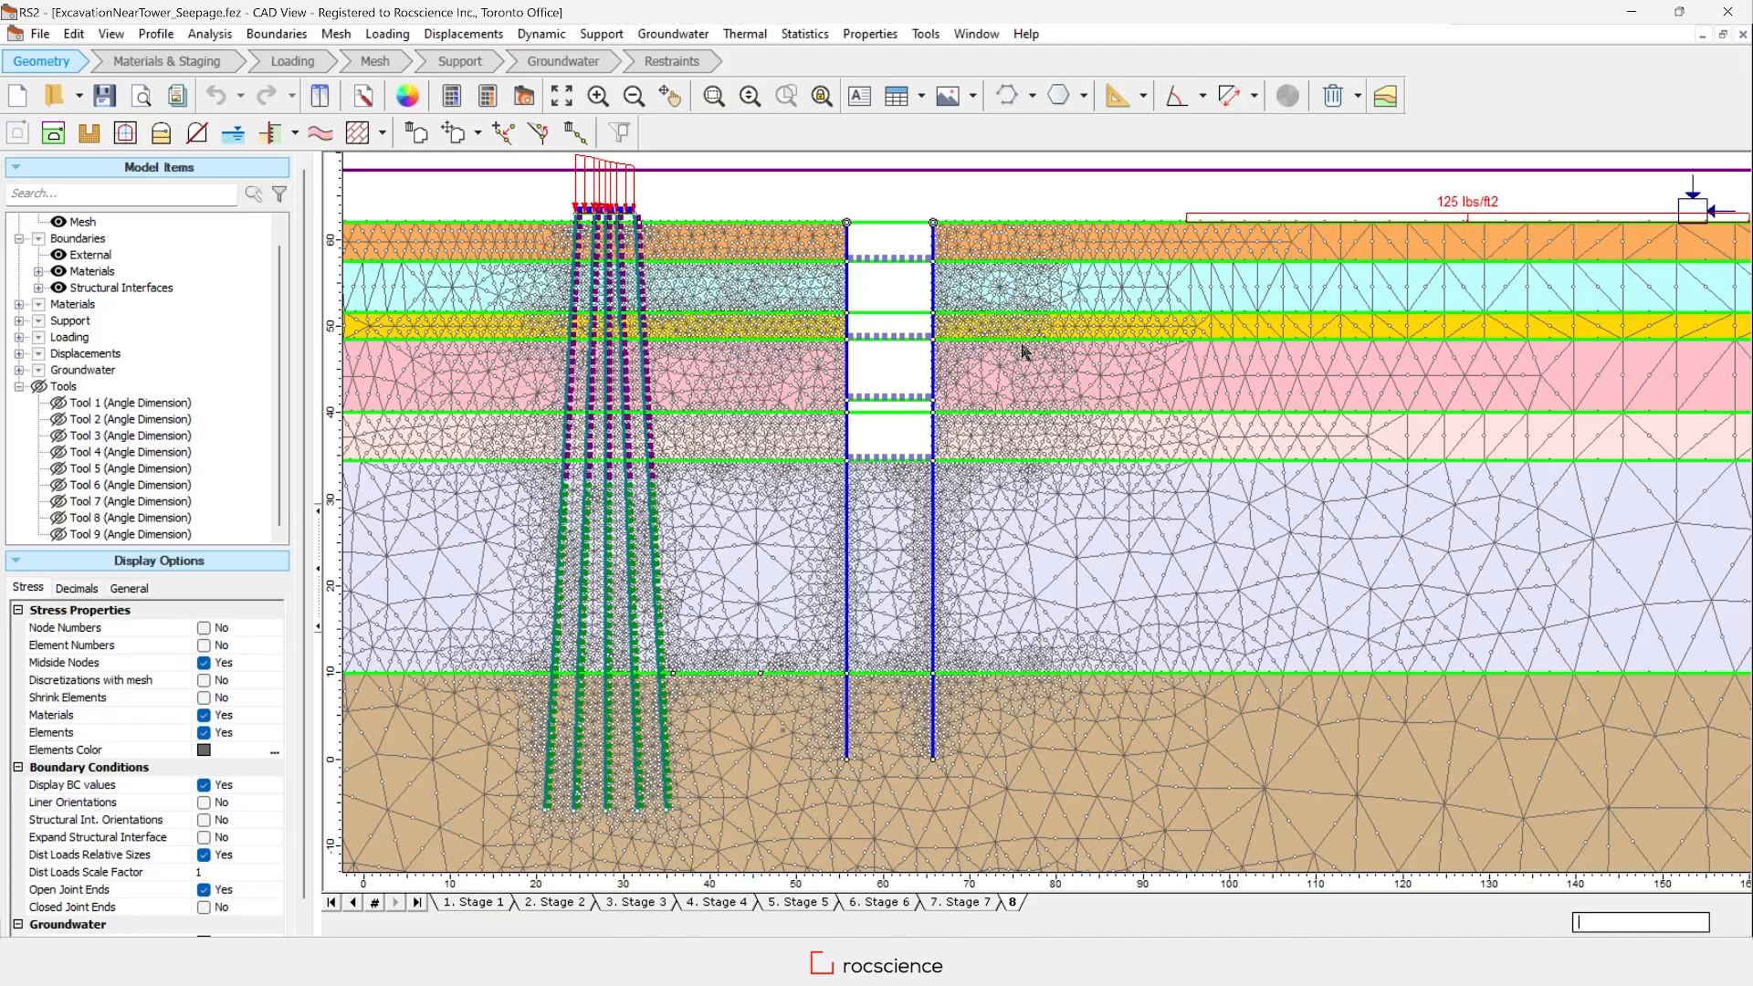
pyautogui.moveTo(1033, 327)
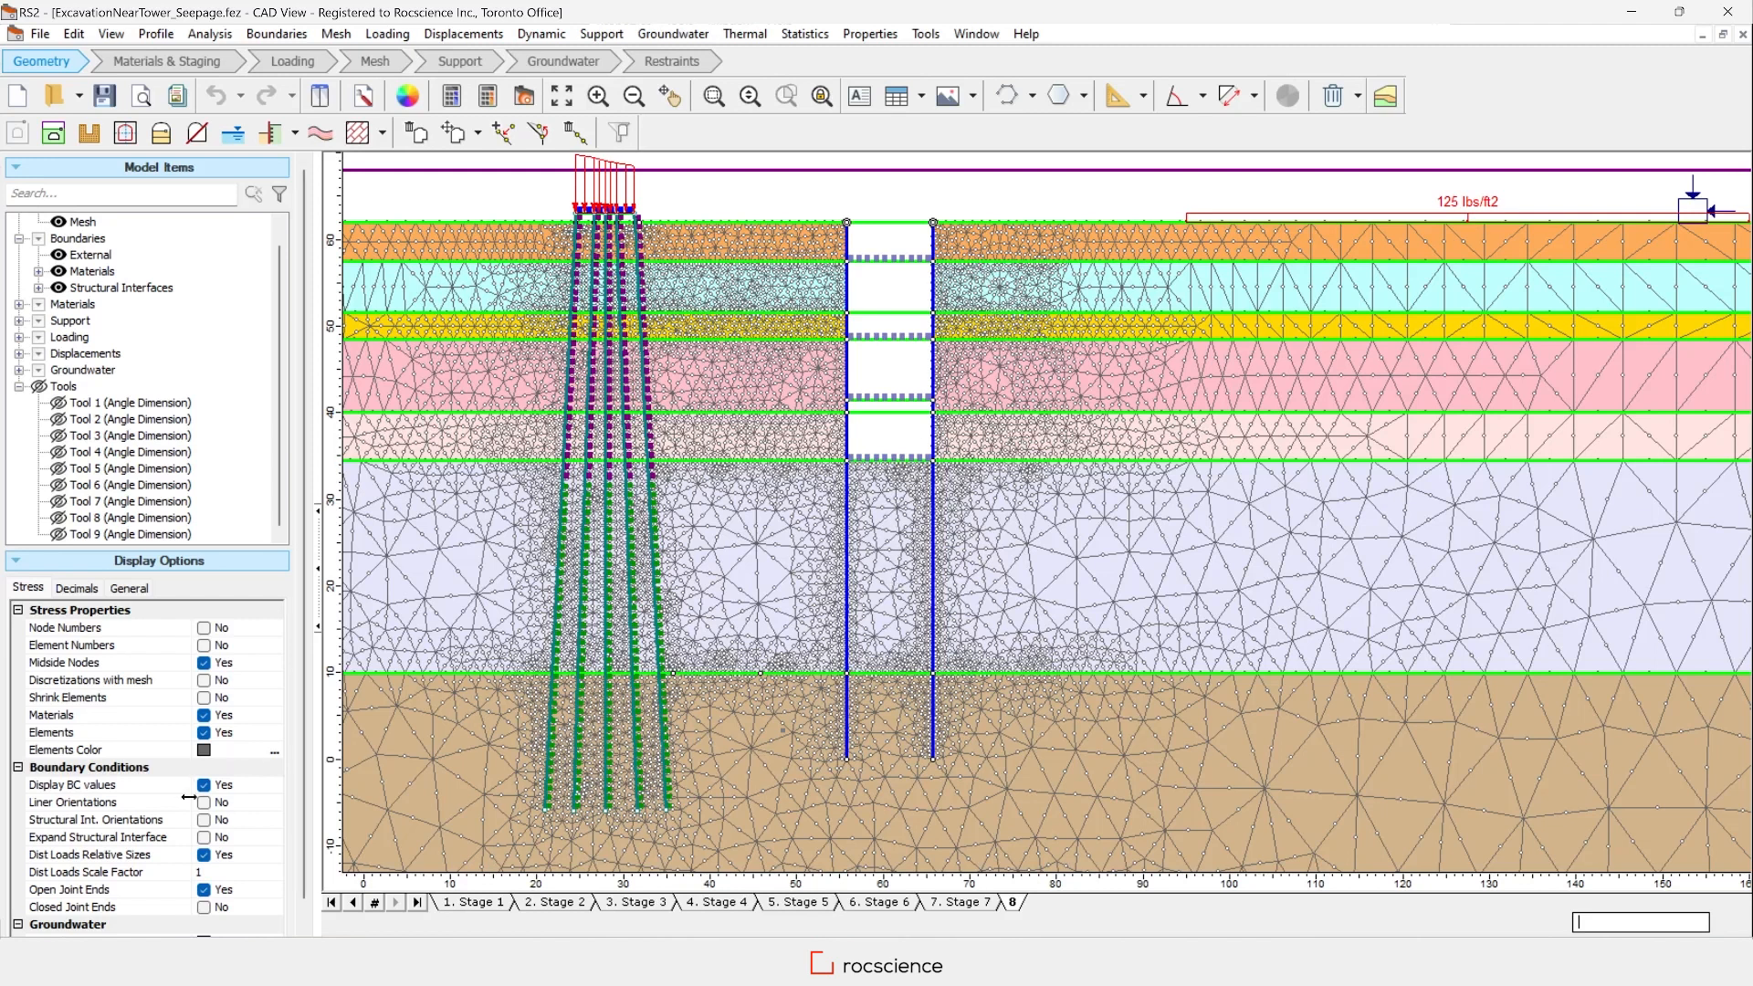
# Set Expand Structural Interface to Yes so both sheet pile walls show joint and liner layers.
pyautogui.click(204, 838)
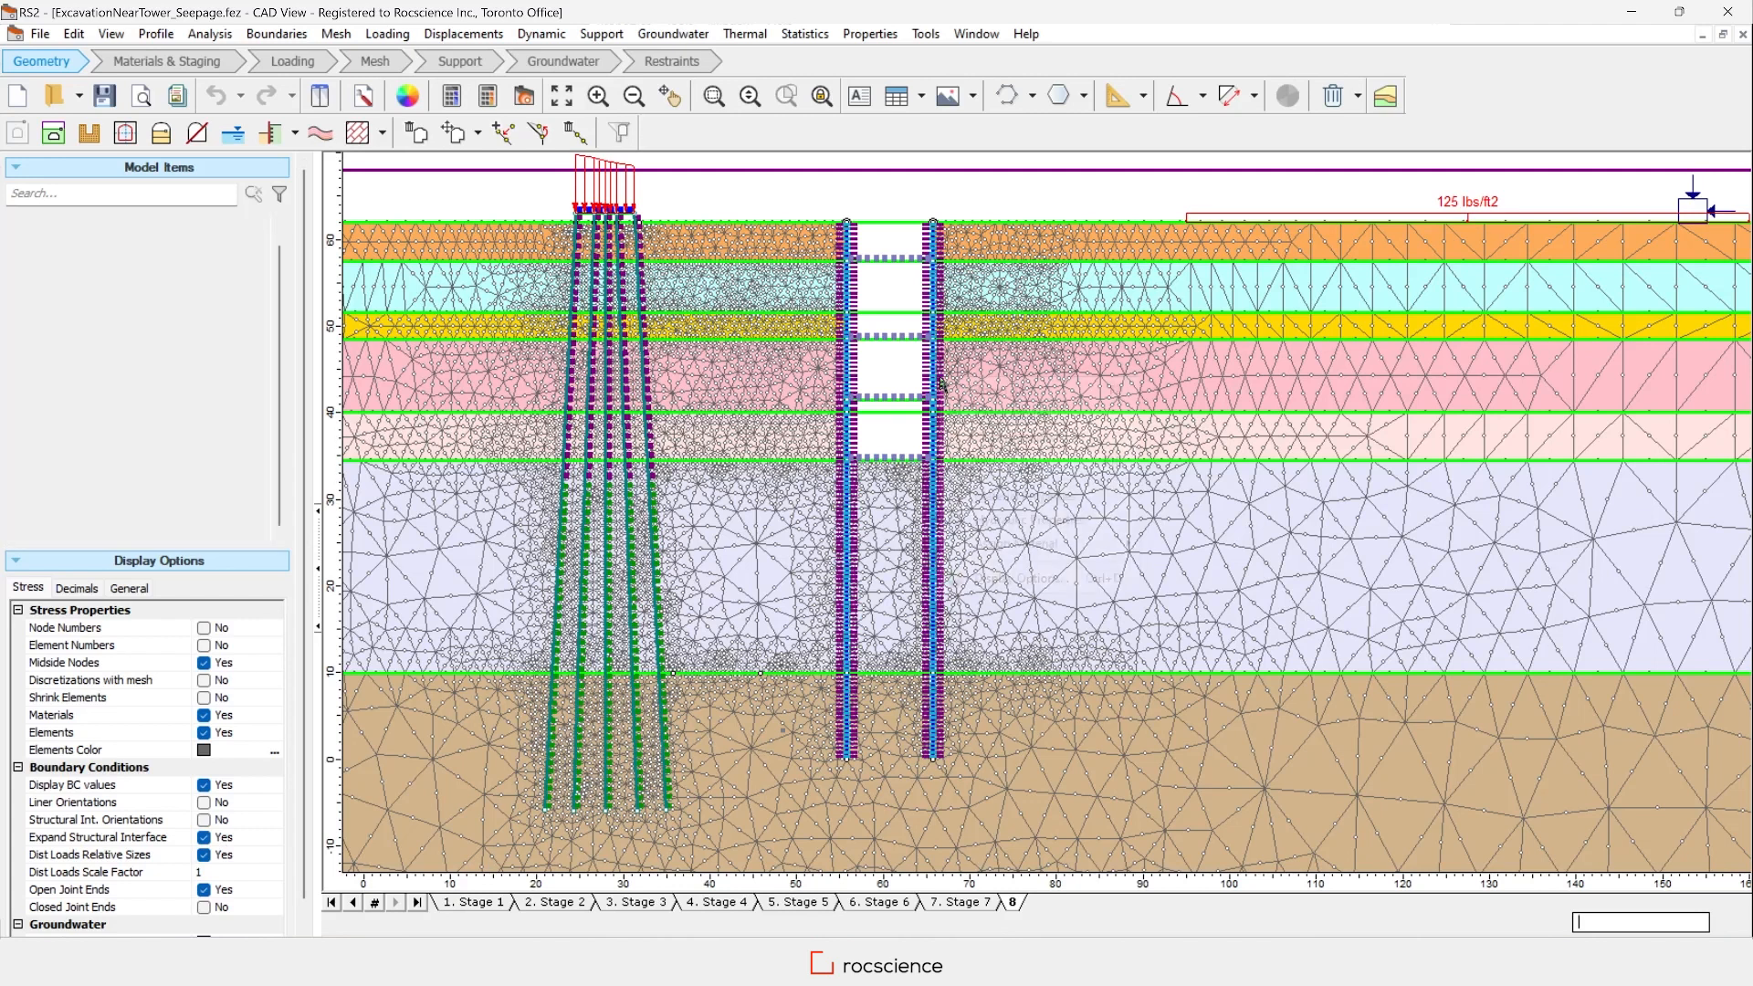
# Show the Sheet Pile Wall interface definition with joints on both sides of the liner.
pyautogui.rightClick(933, 385)
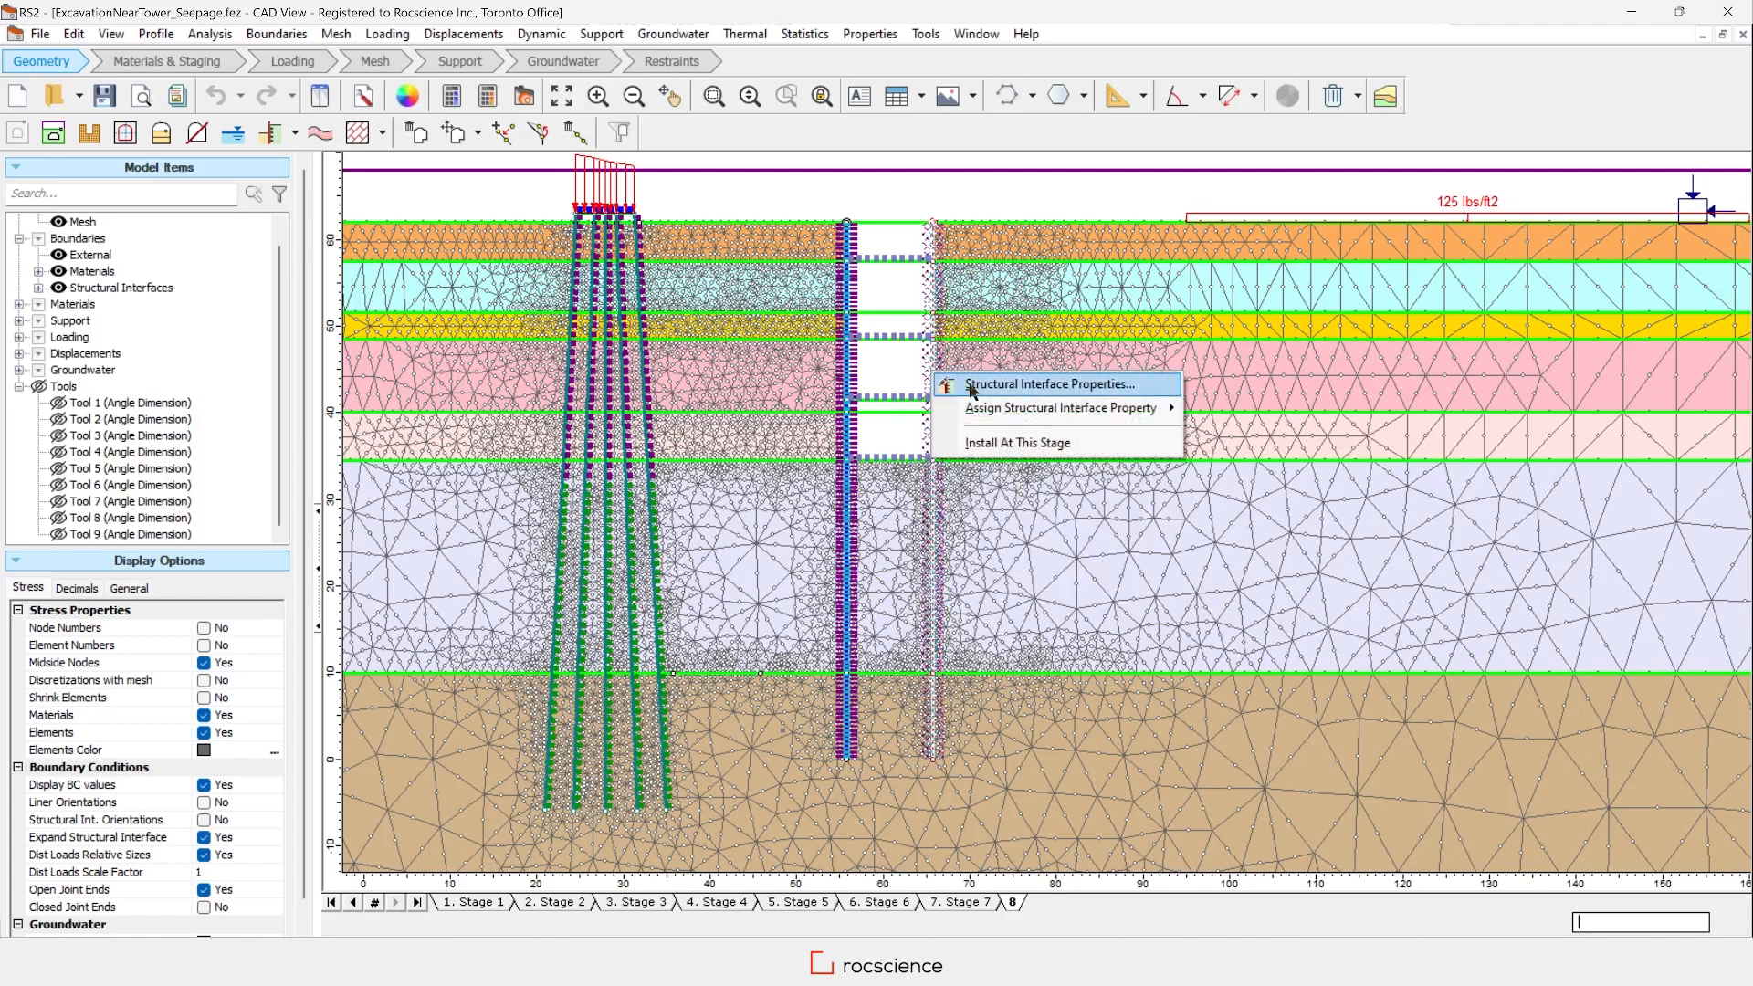
pyautogui.click(1048, 383)
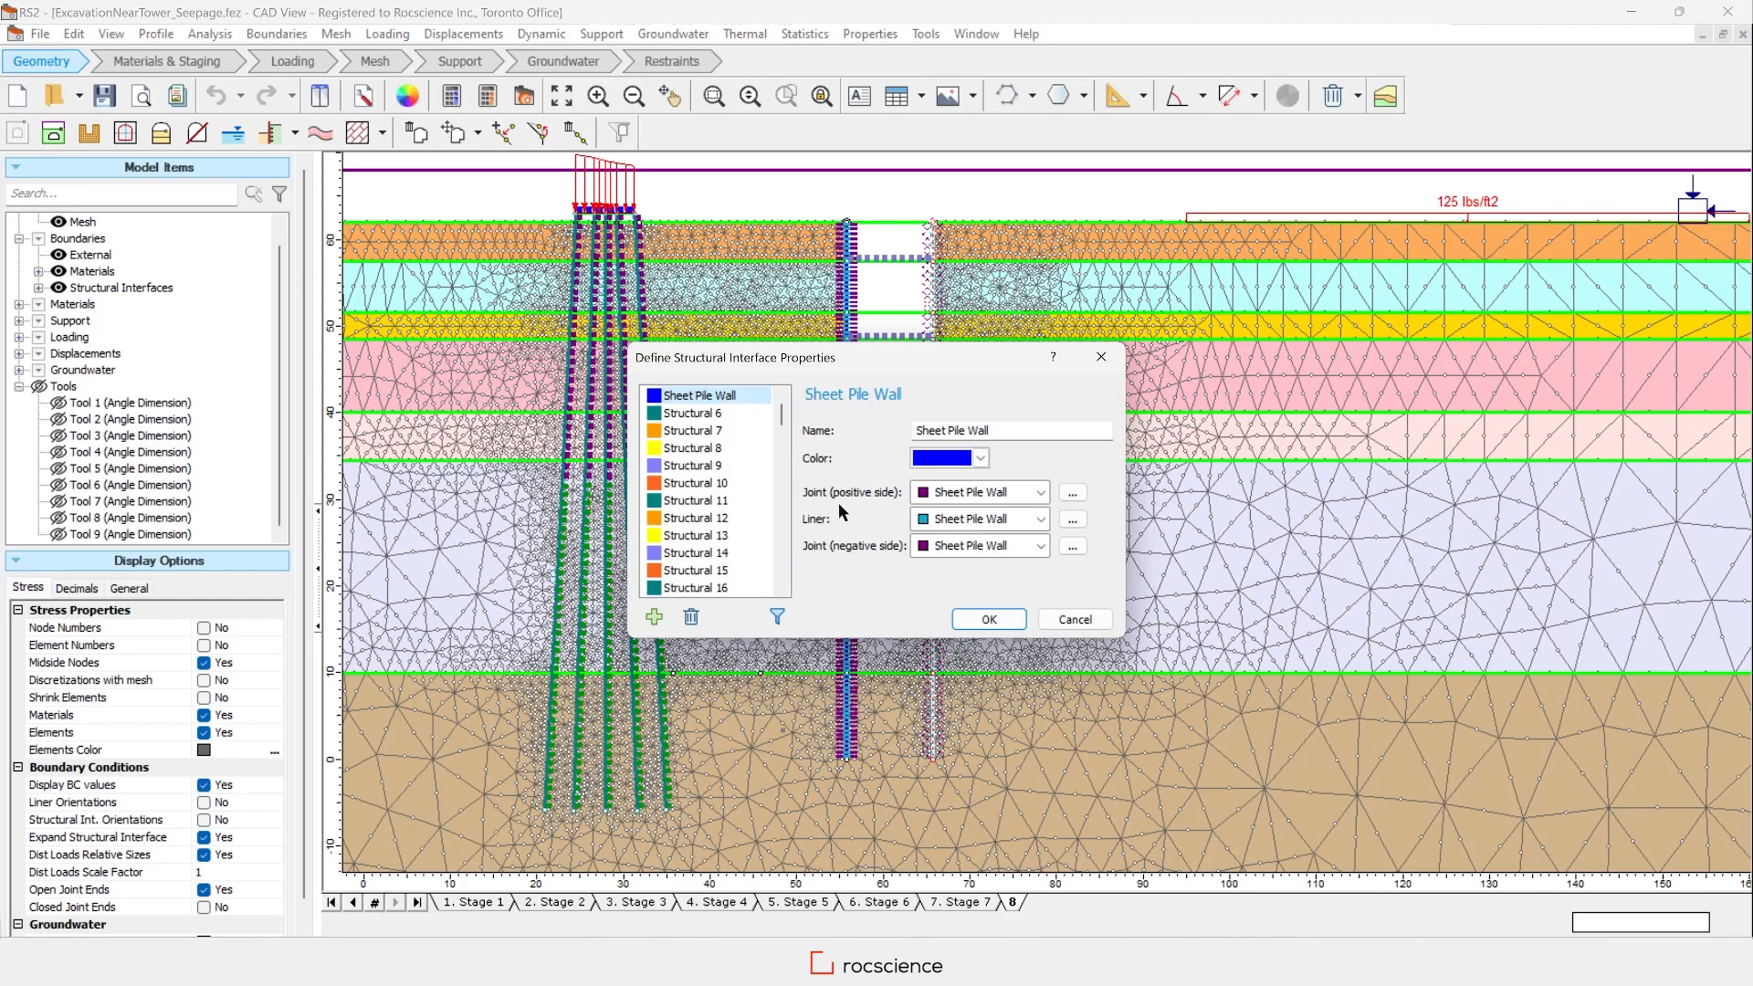
pyautogui.moveTo(825, 536)
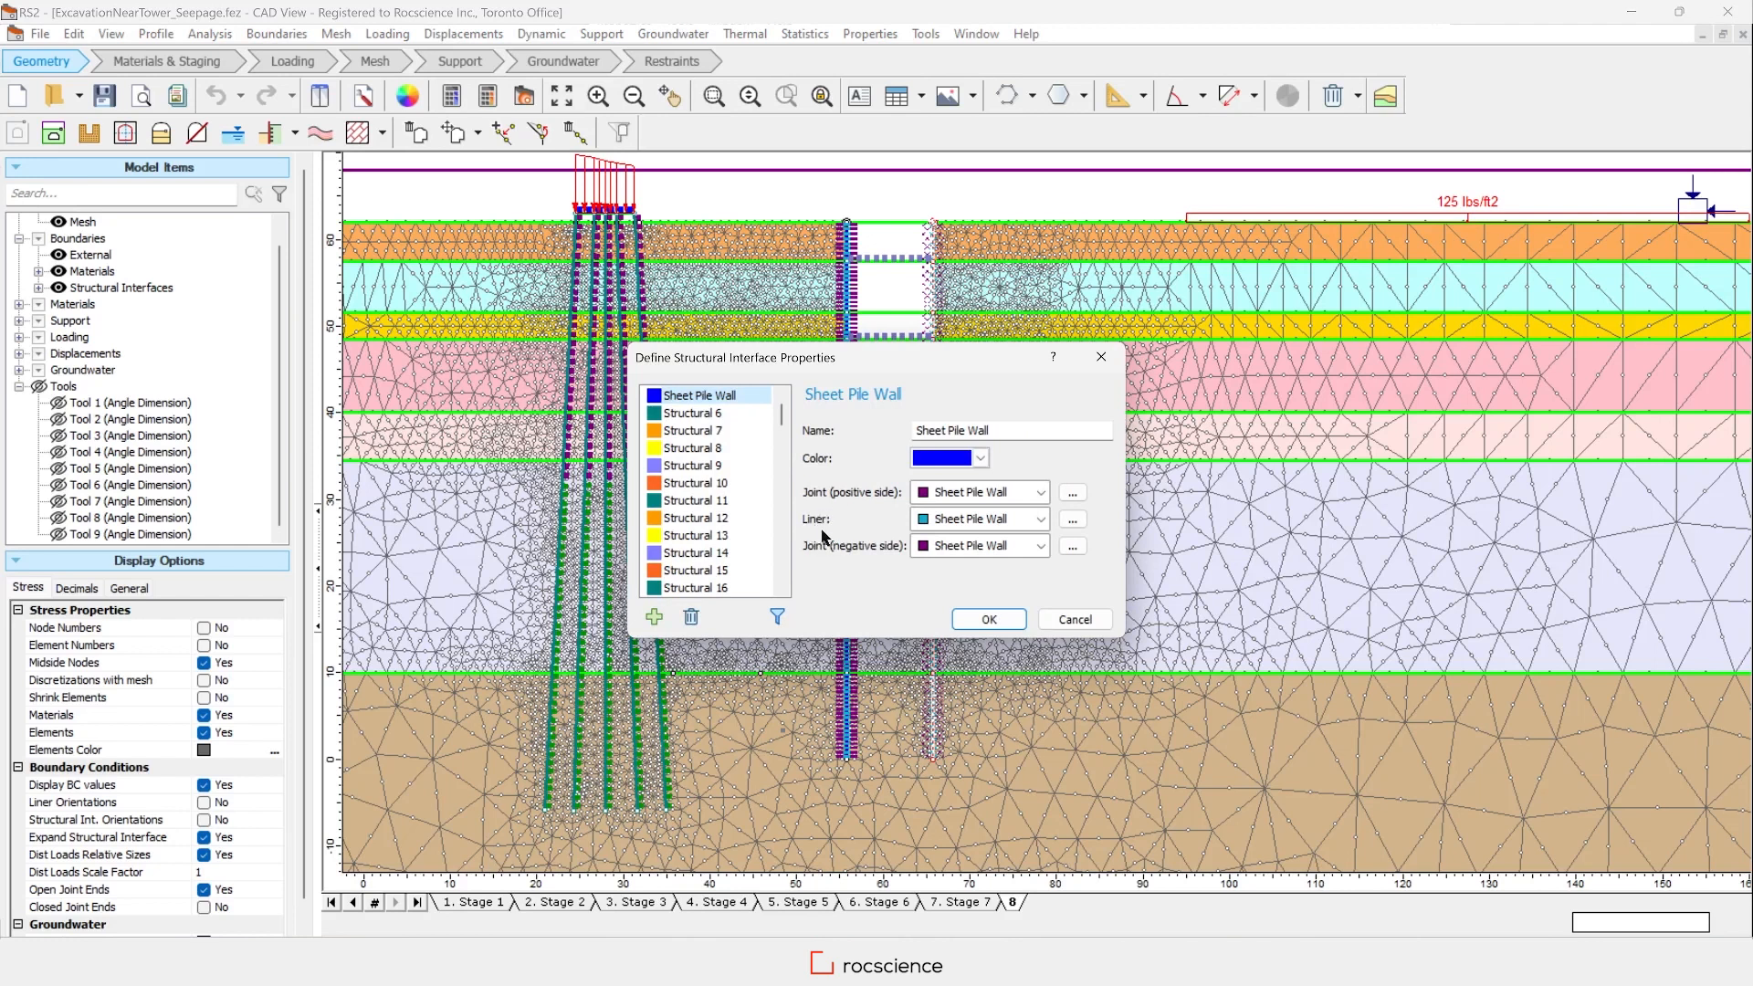
pyautogui.moveTo(1074, 619)
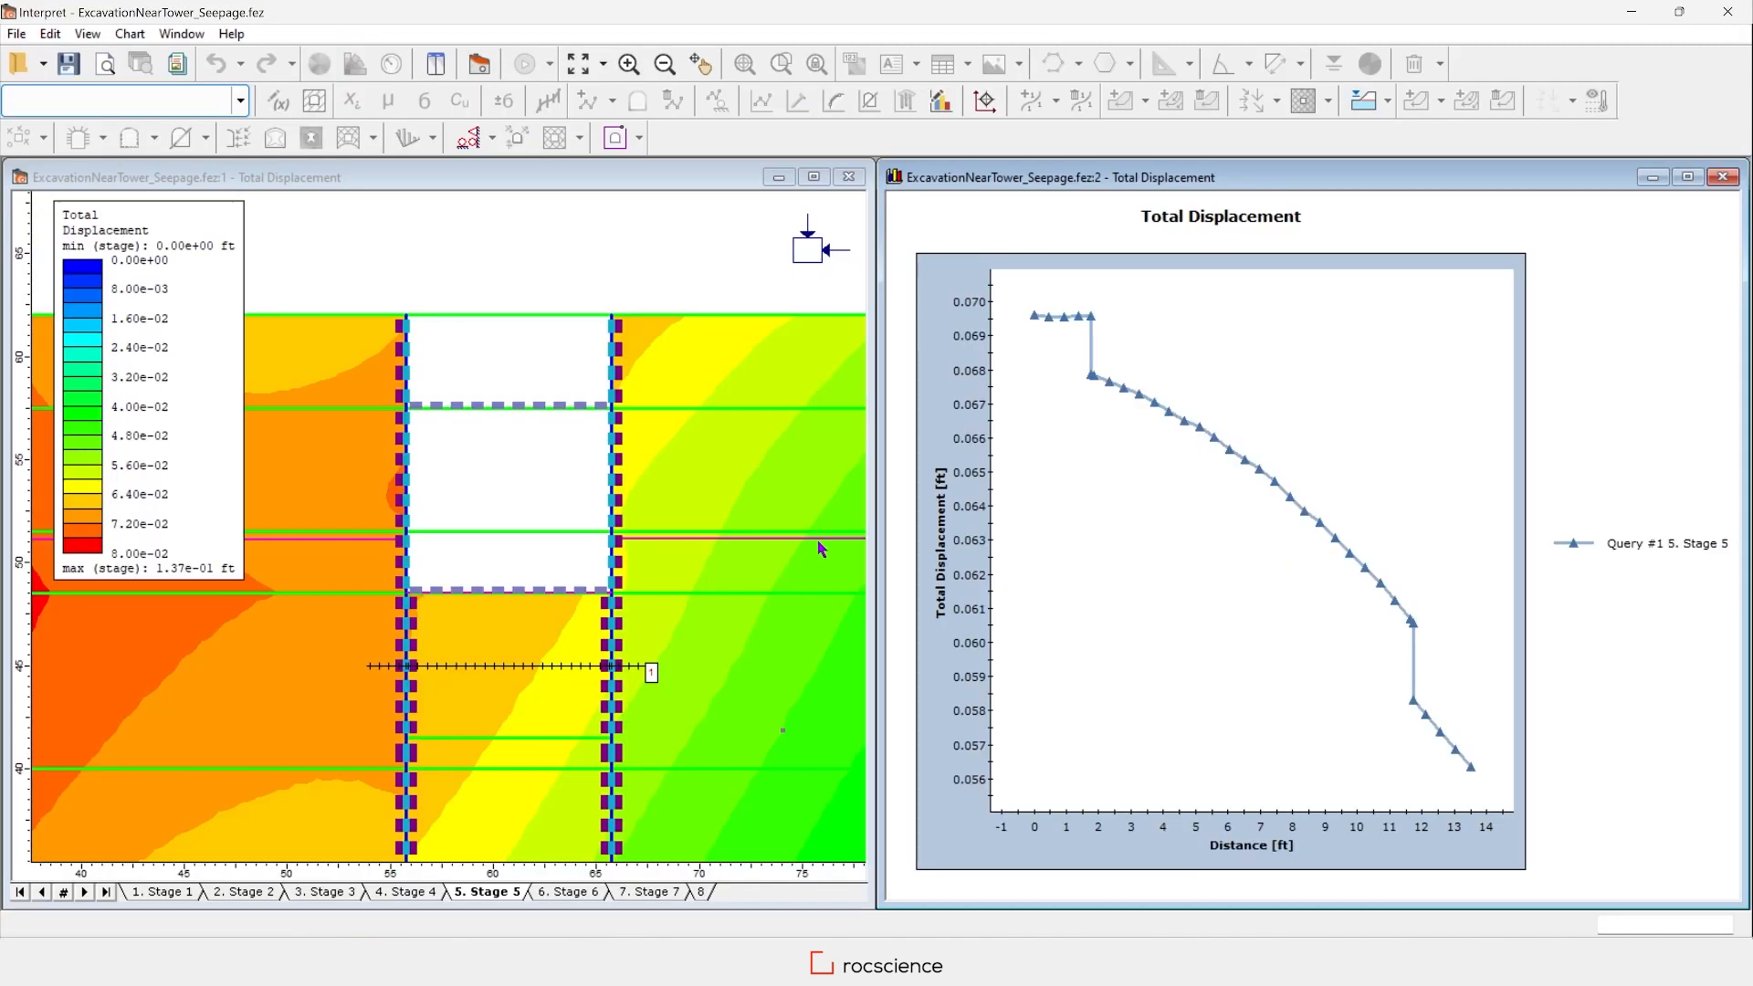
pyautogui.moveTo(846, 528)
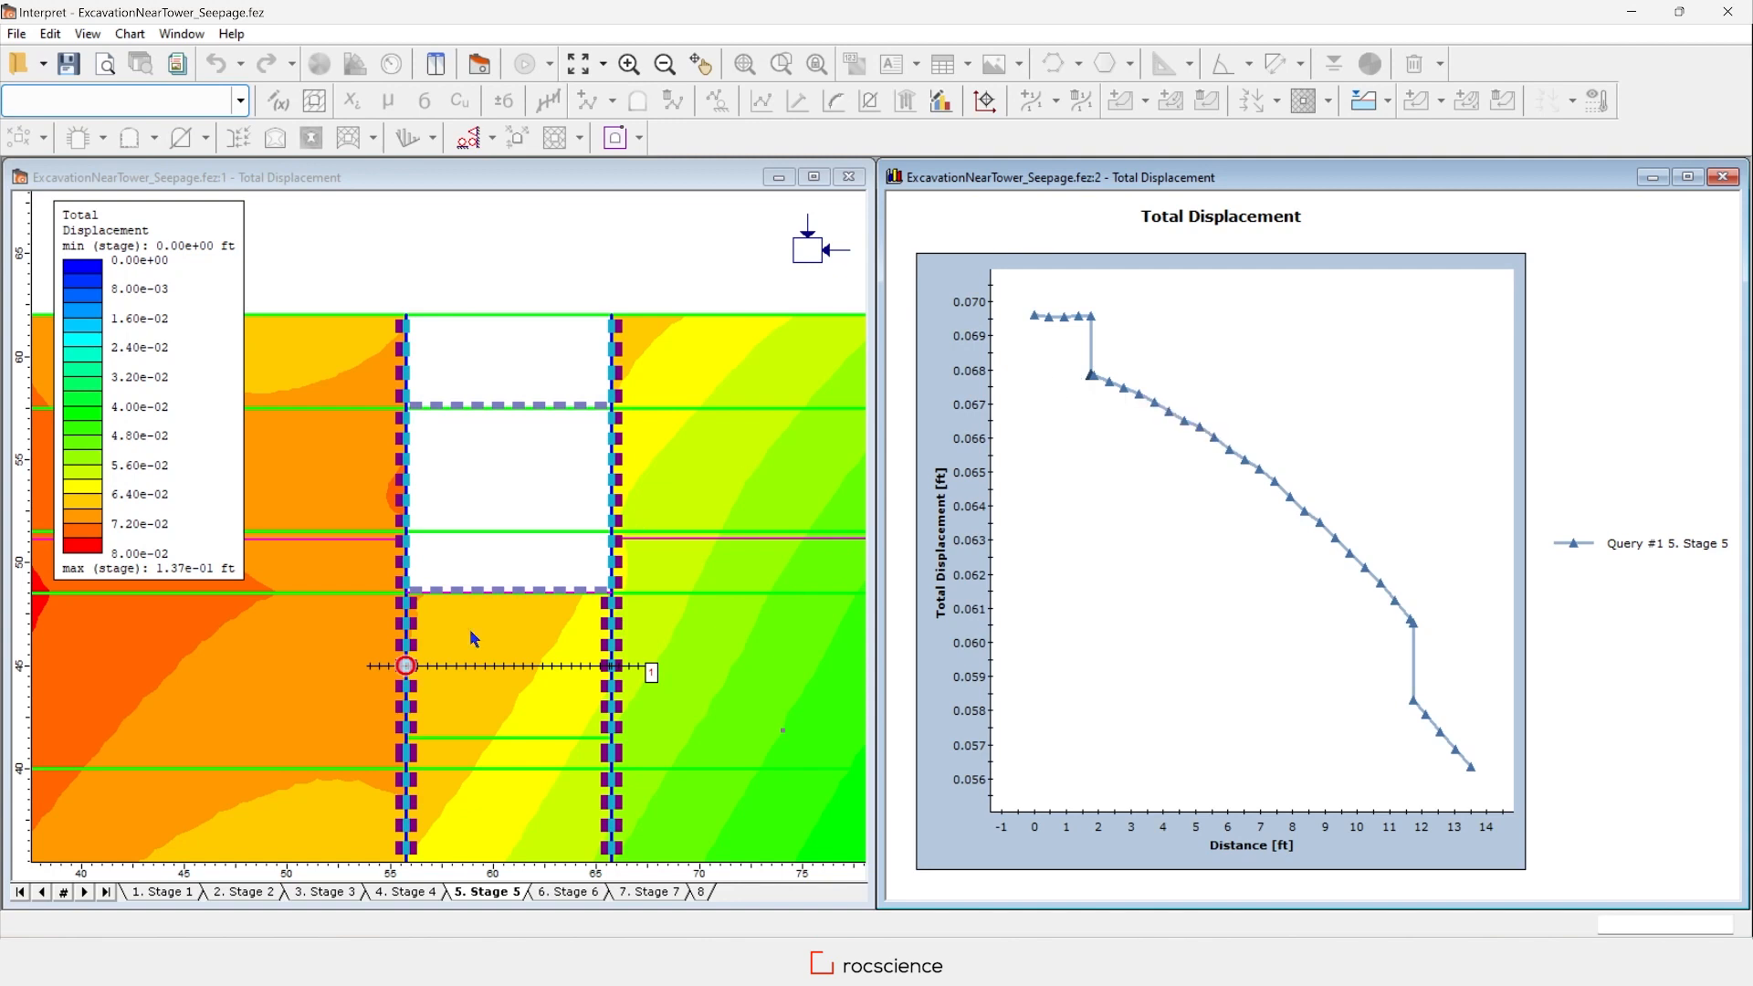
pyautogui.moveTo(373, 661)
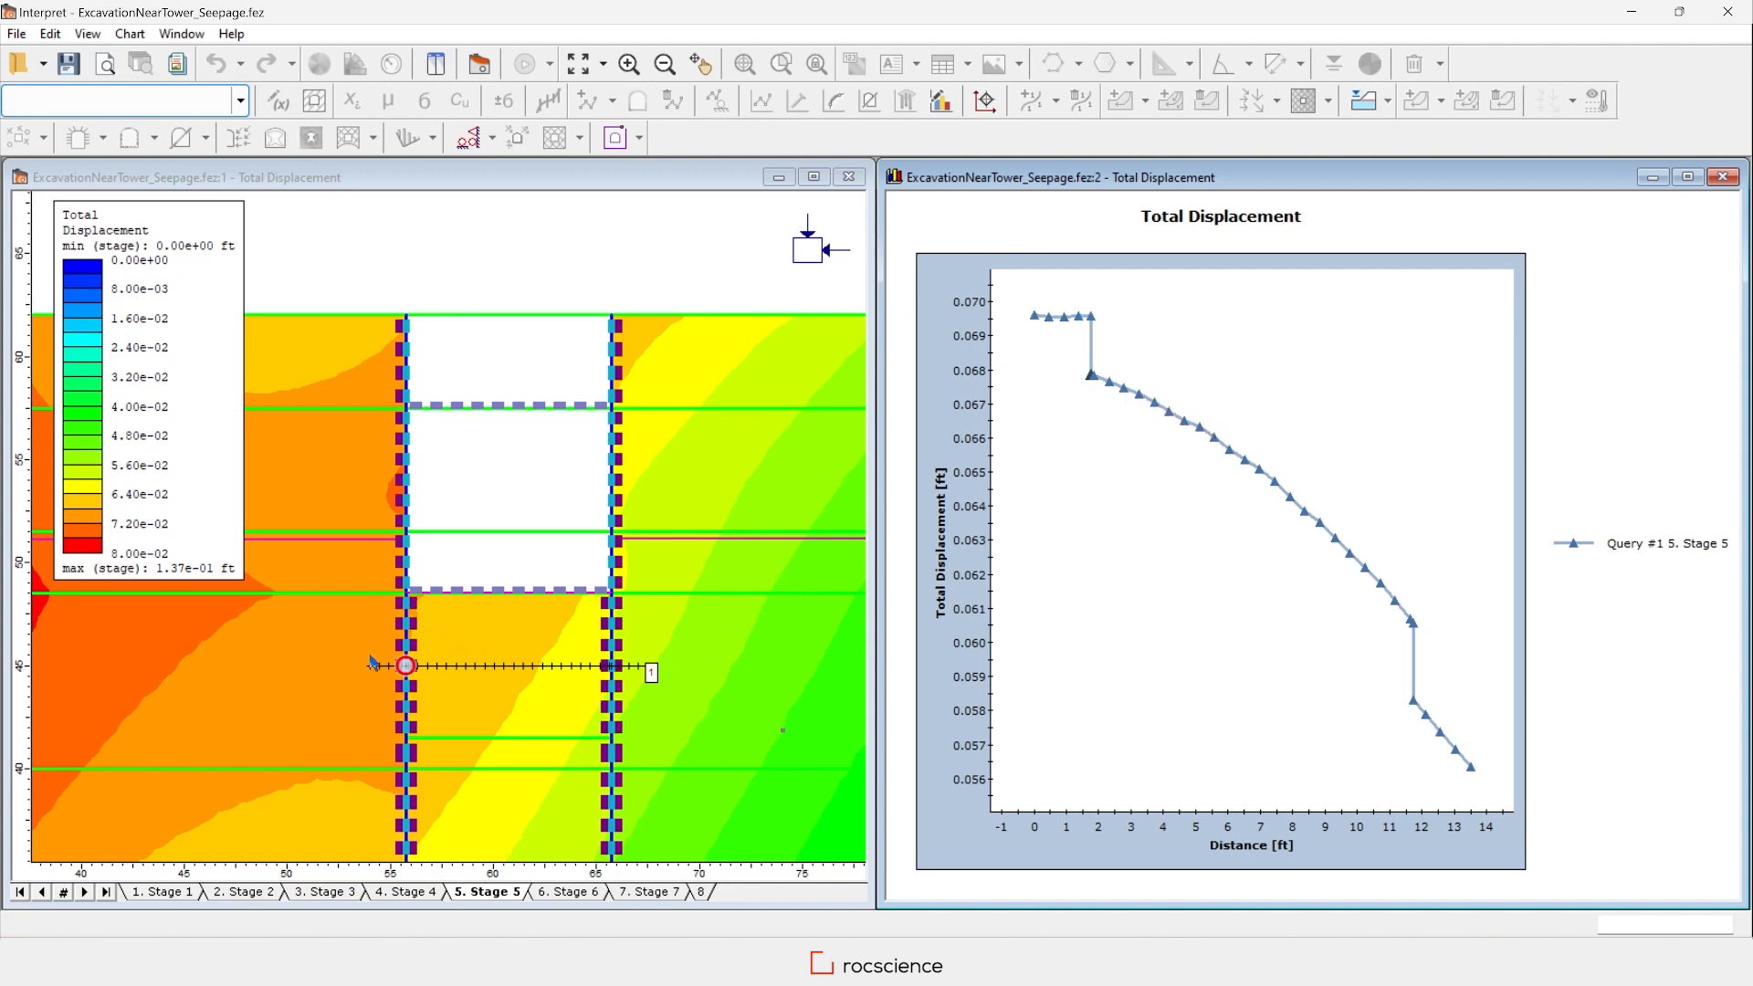
pyautogui.moveTo(438, 705)
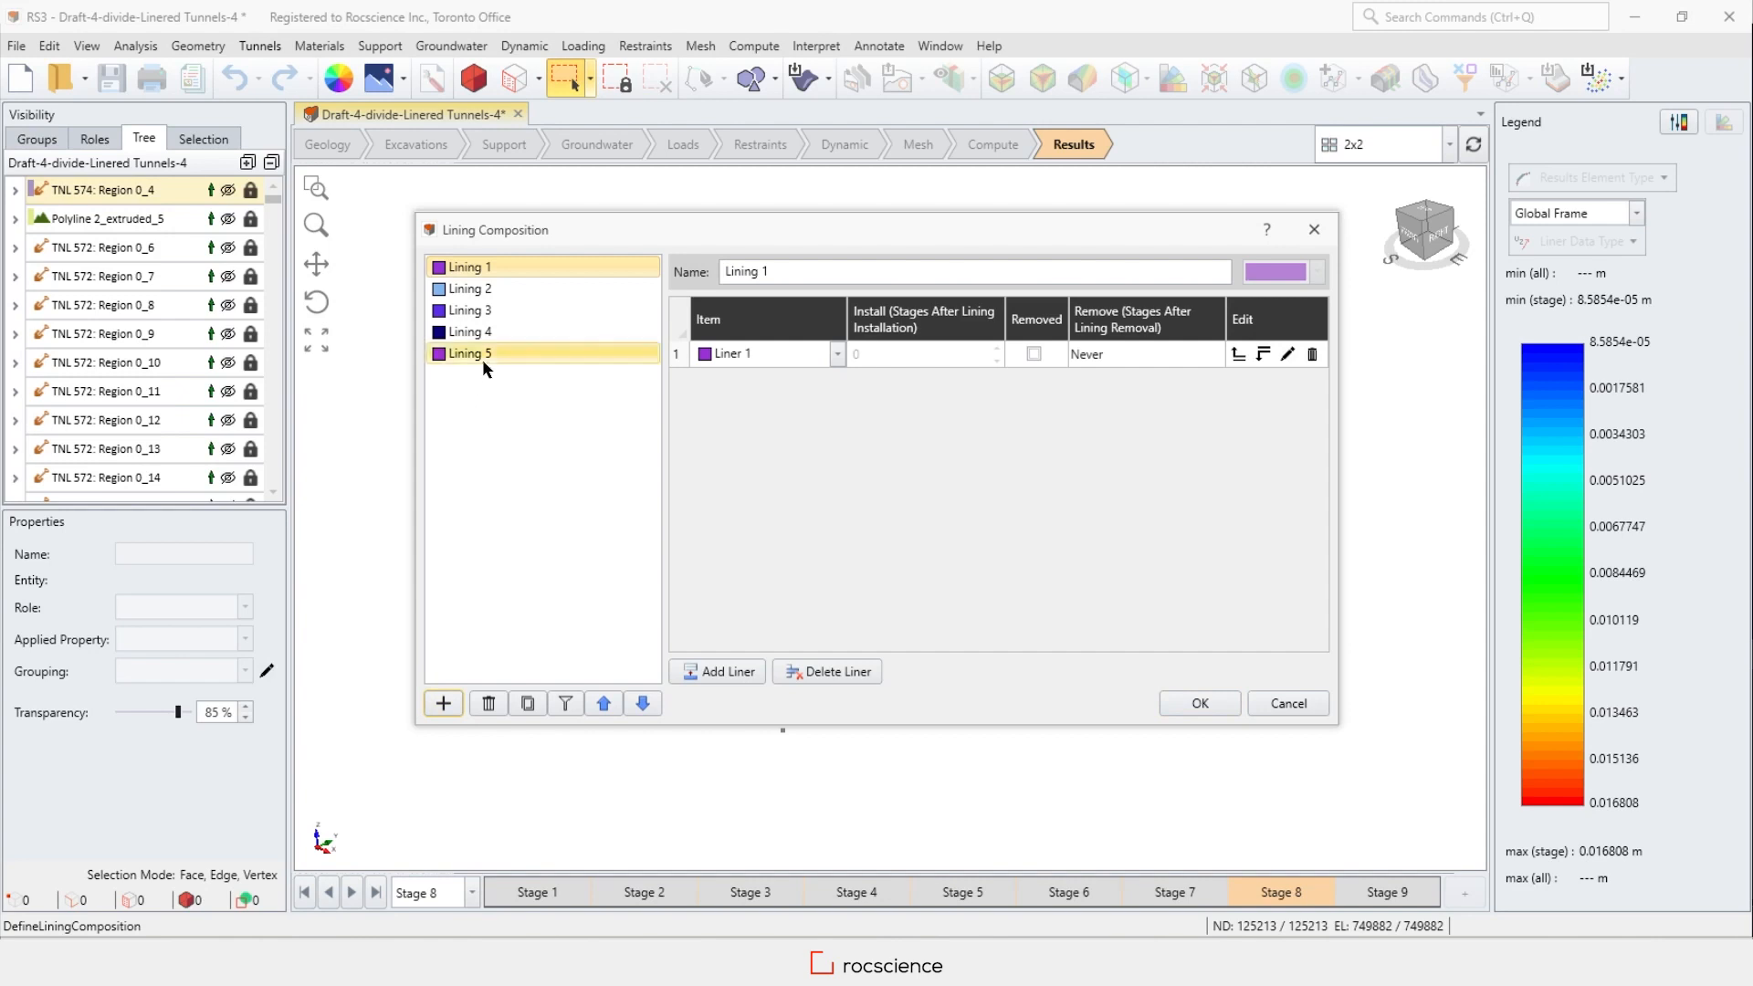
# Add Joint 1 above Liner 1 in Lining 5's composition.
pyautogui.click(467, 352)
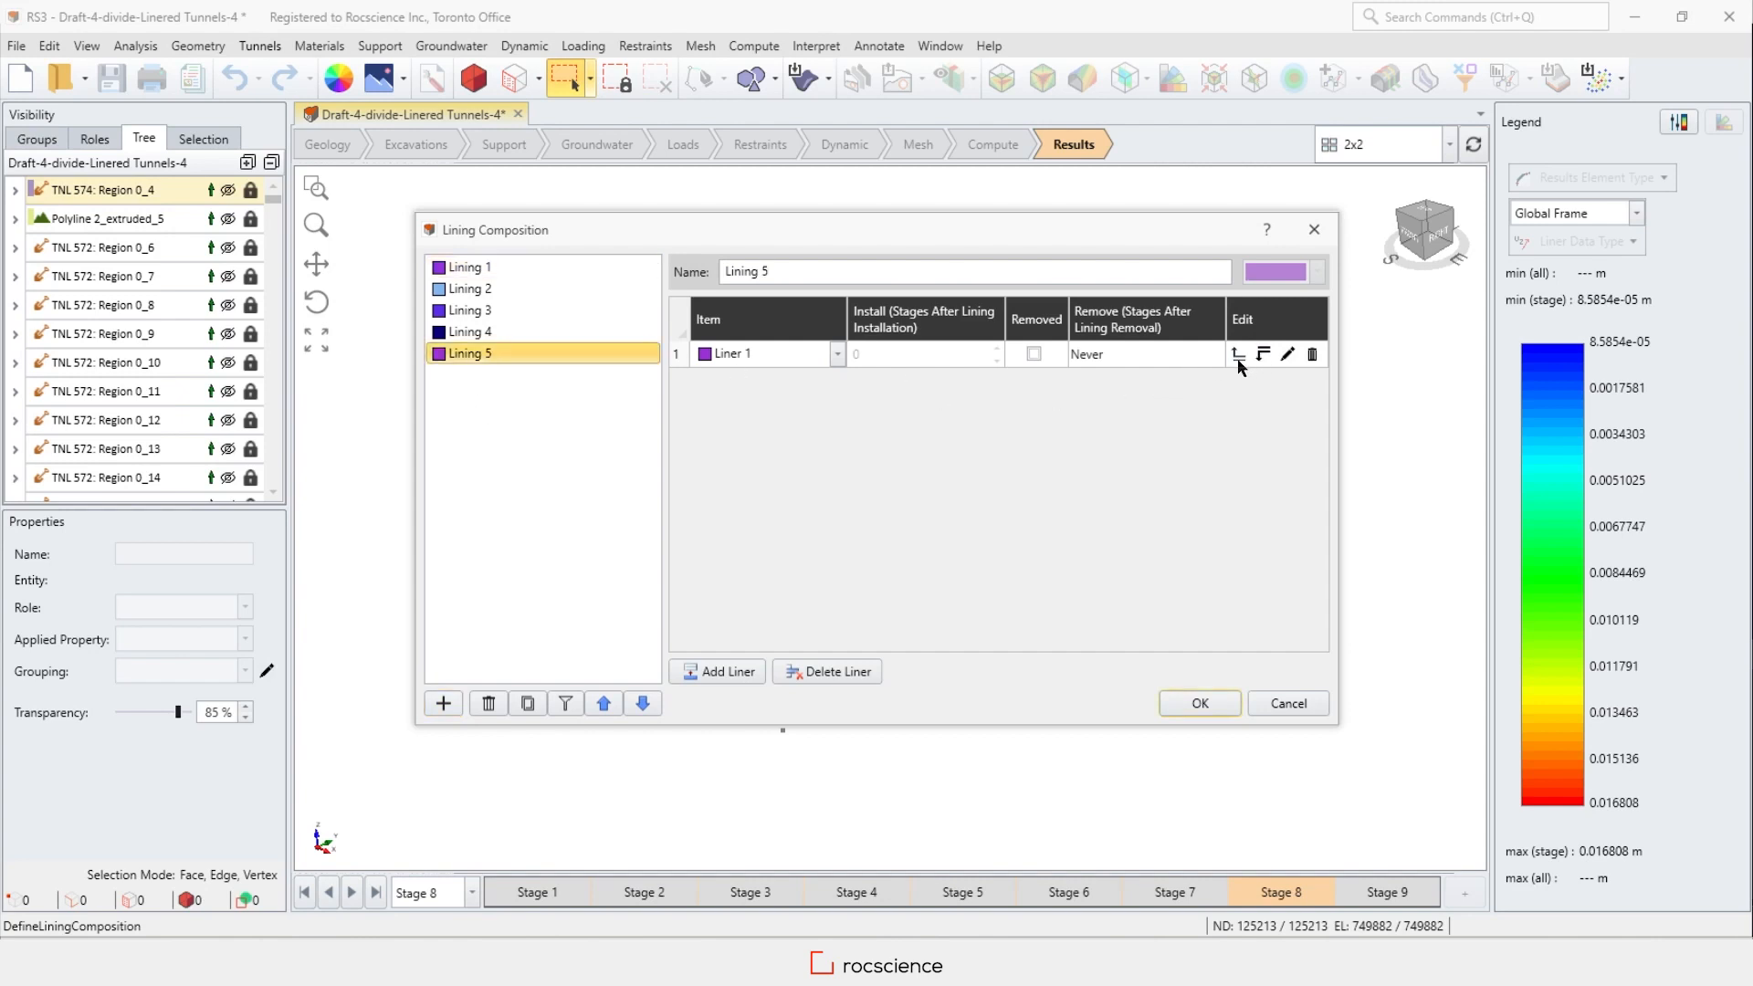
pyautogui.click(716, 672)
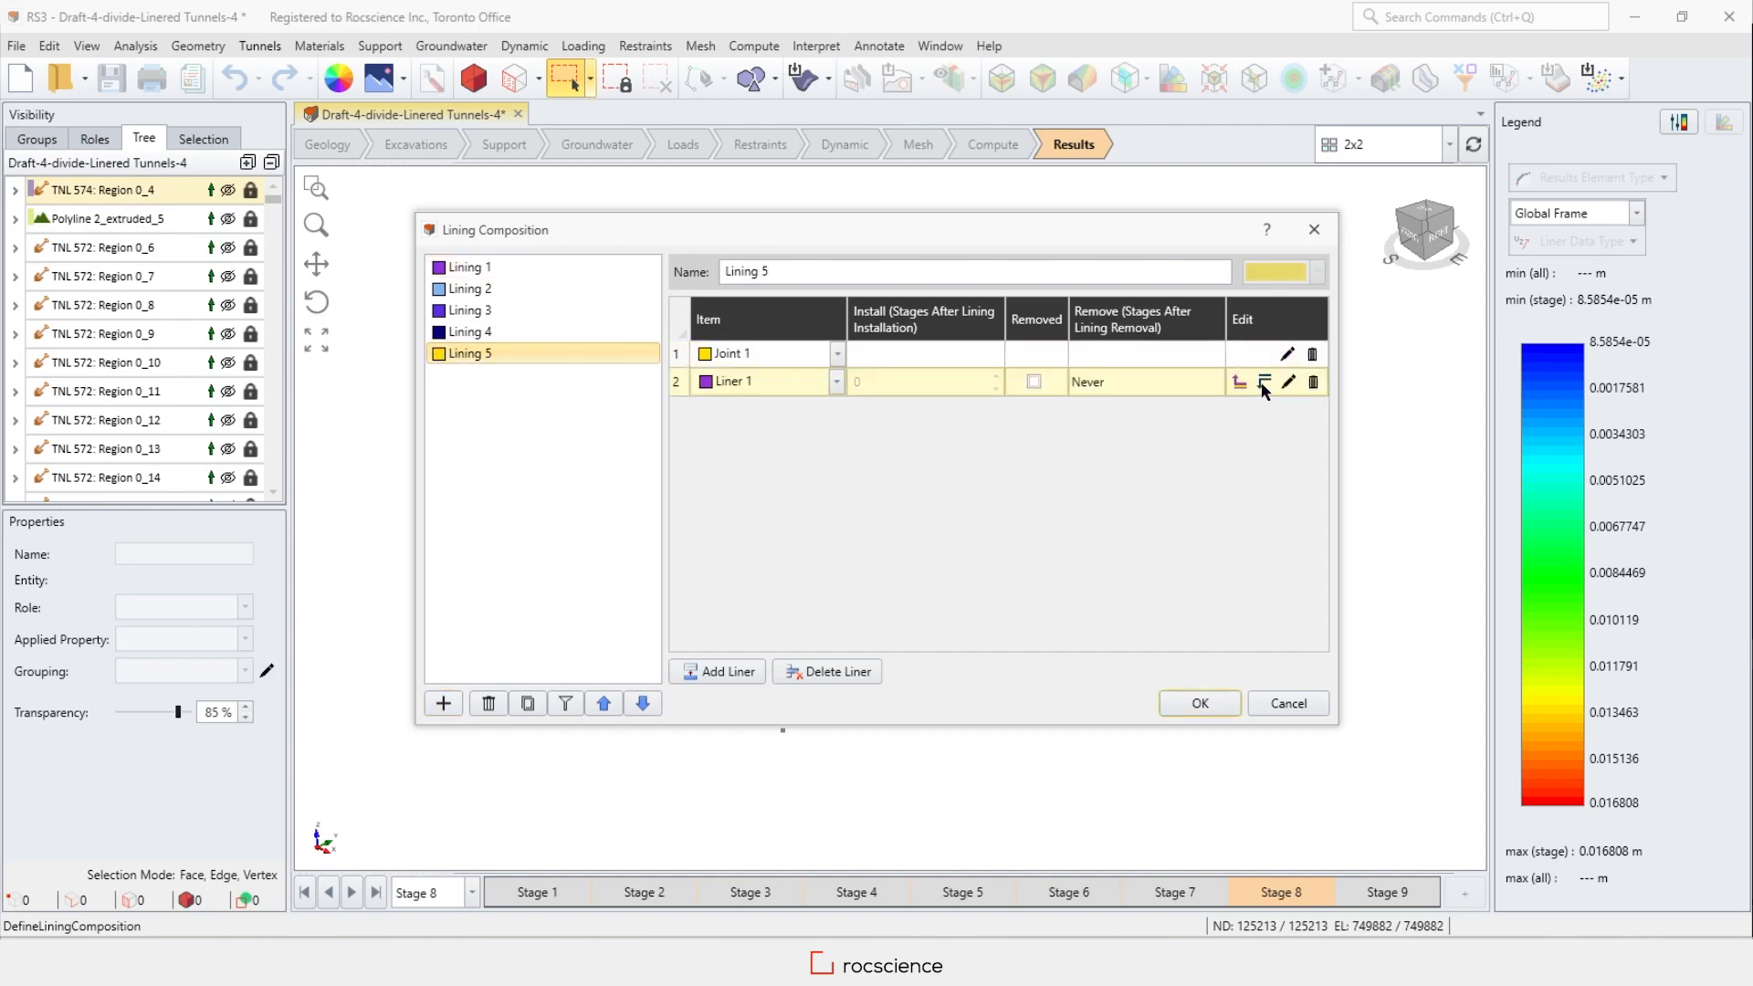